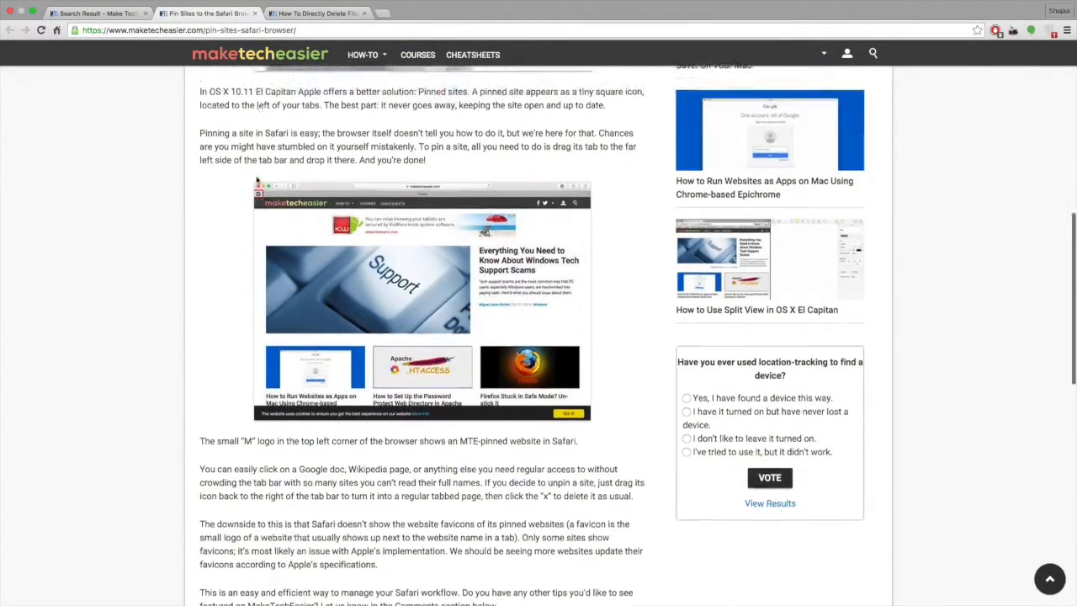
# Scroll through the 'How to Pin Sites to the Safari Browser' article in Chrome.
pyautogui.scroll(3)
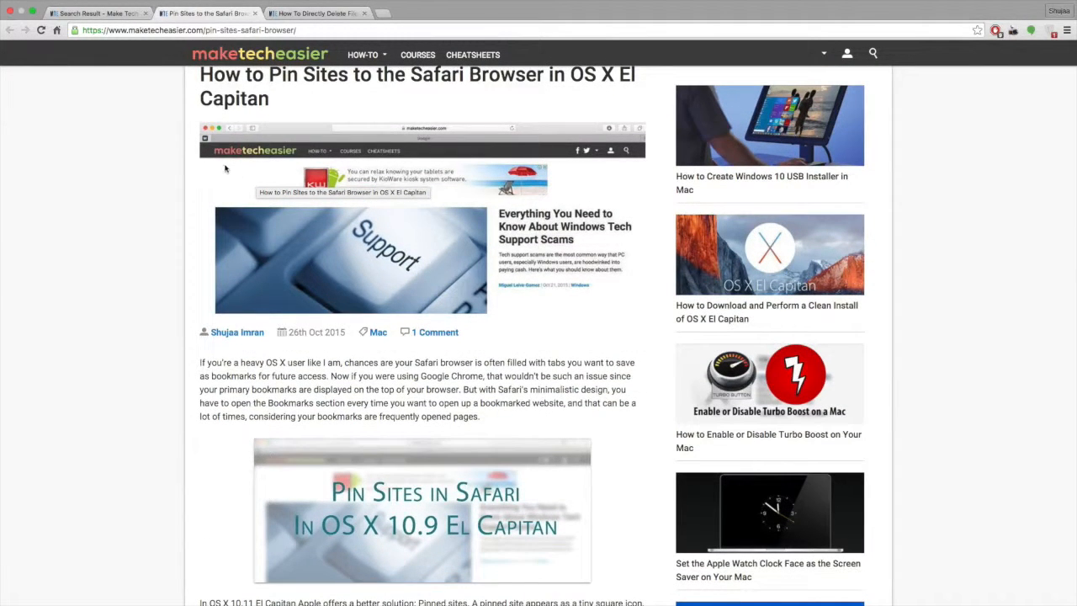
pyautogui.scroll(-3)
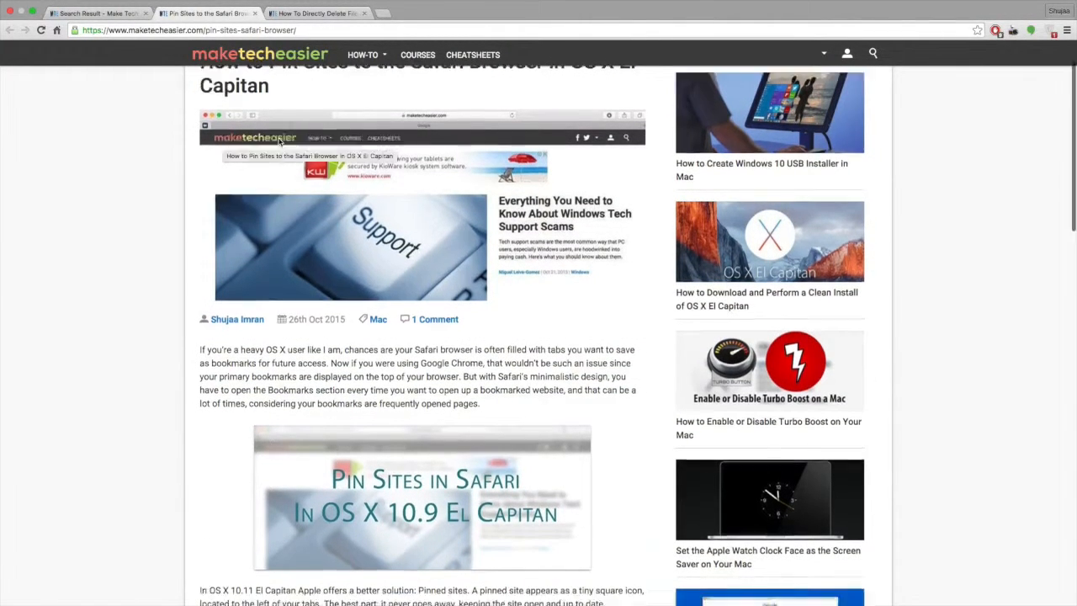
pyautogui.scroll(-3)
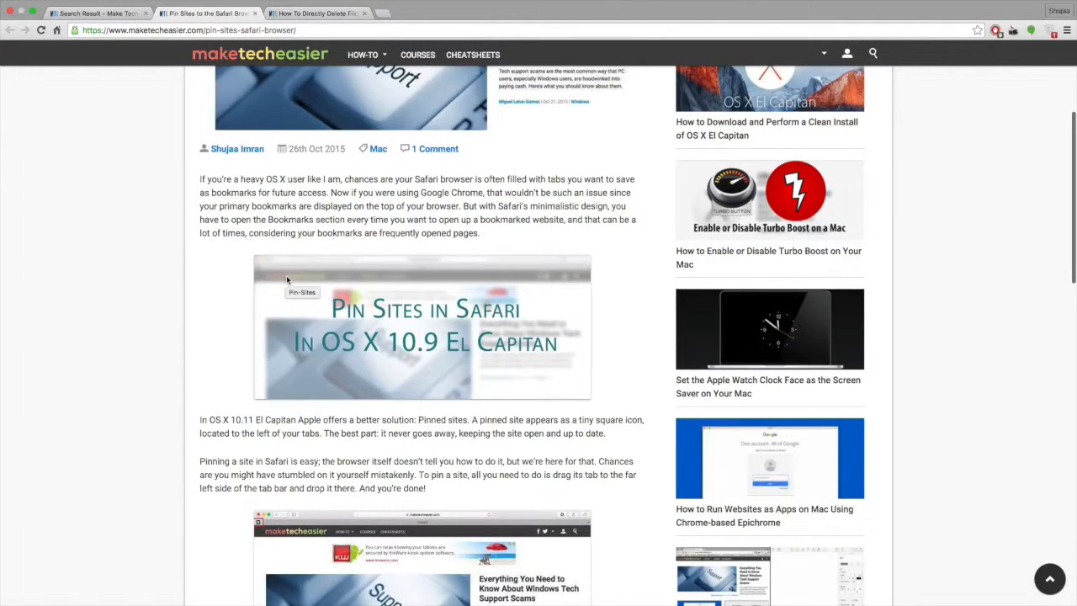
pyautogui.scroll(-3)
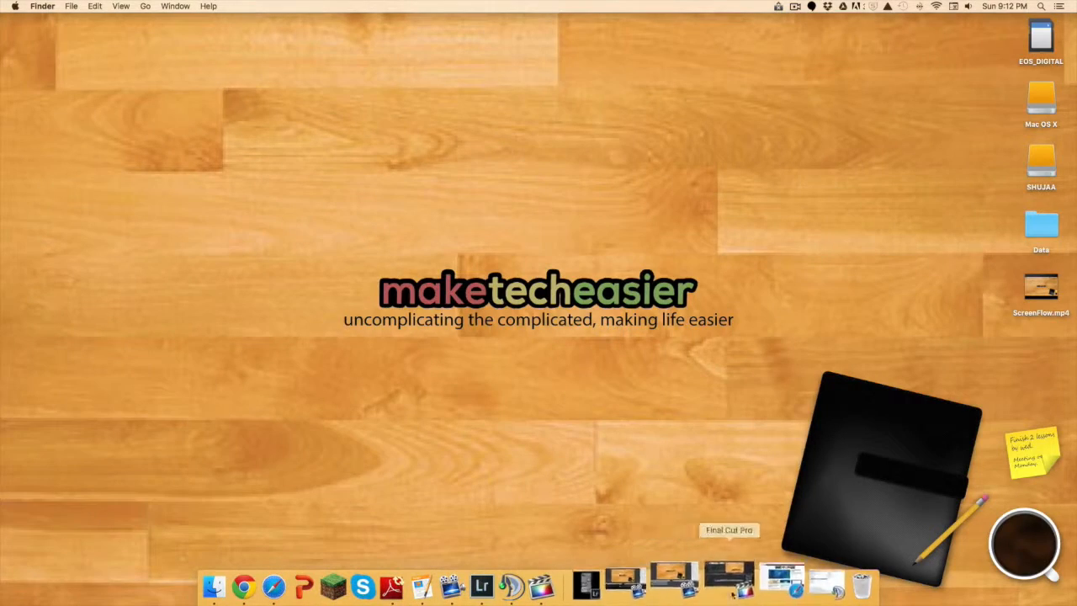
# Launch Safari from the Dock and scroll the Make Tech Easier page.
pyautogui.click(213, 584)
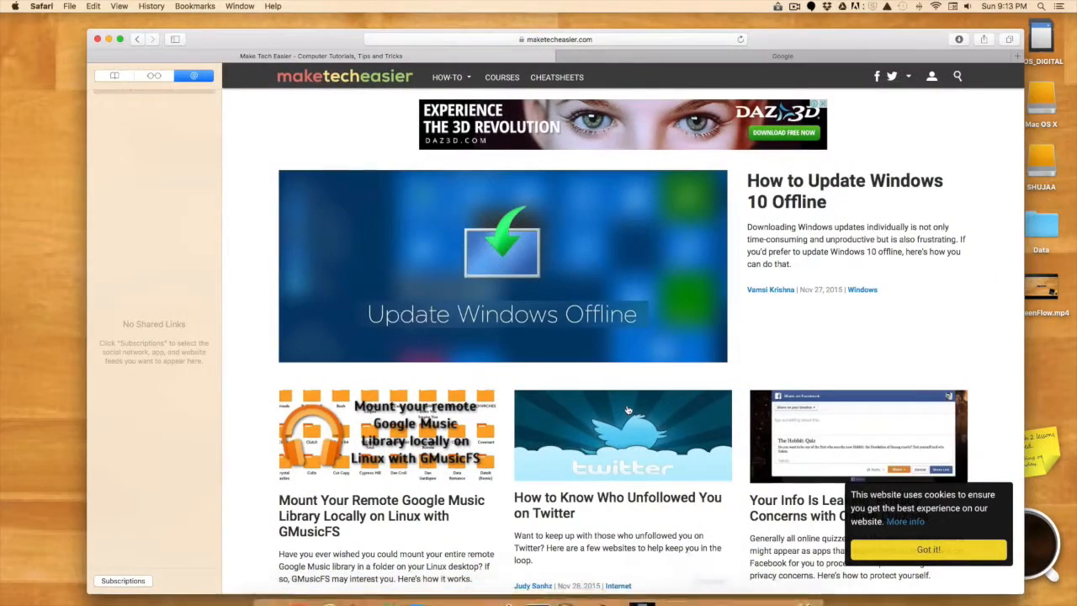
pyautogui.scroll(-3)
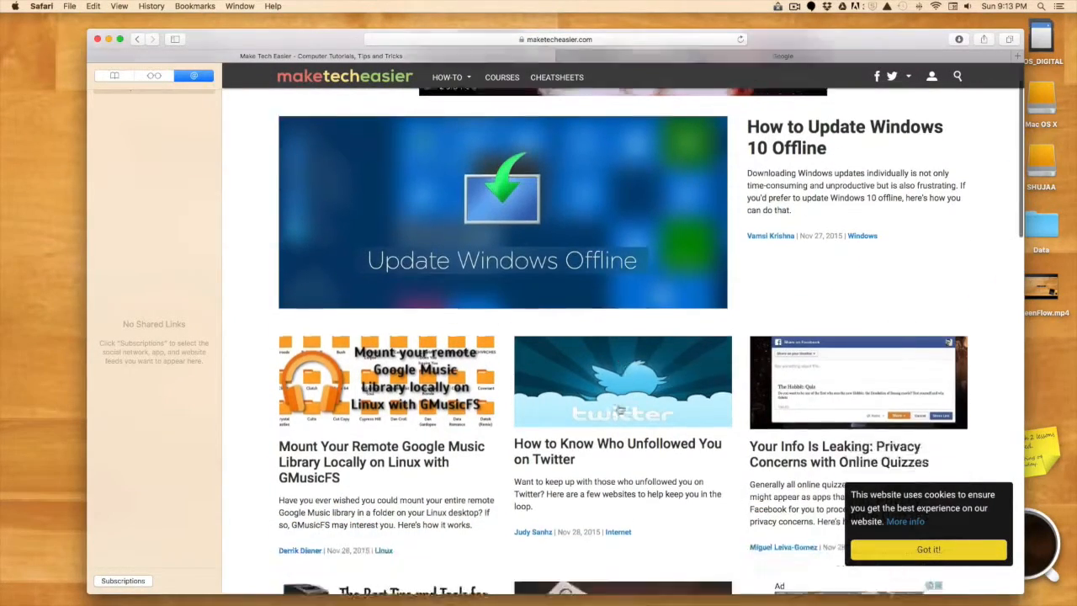
pyautogui.scroll(-3)
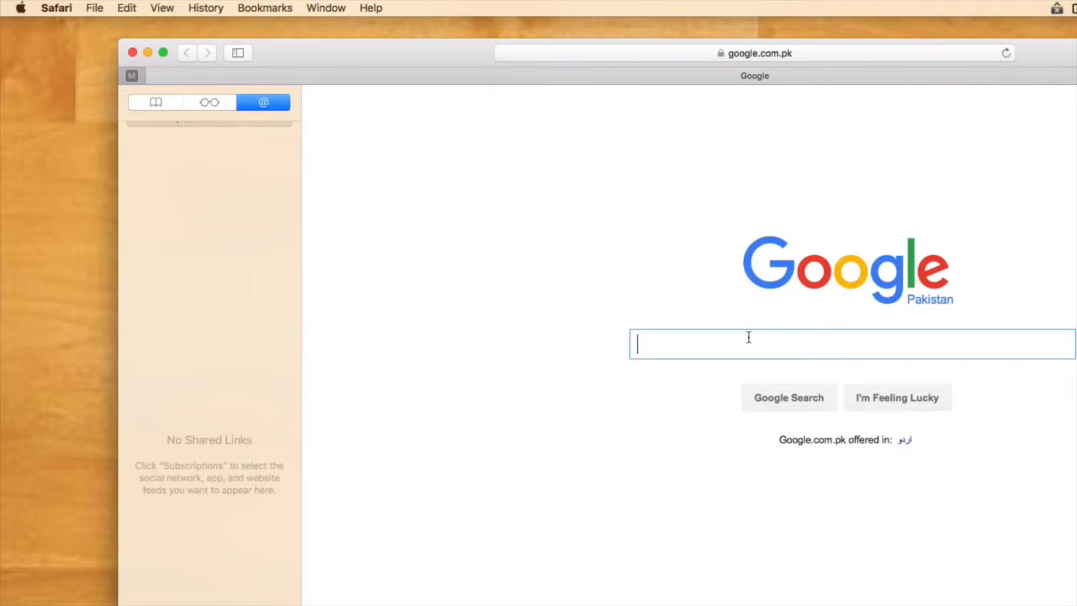
# Search Google for 'search', then return to the pinned Make Tech Easier tab.
pyautogui.write('seatch')
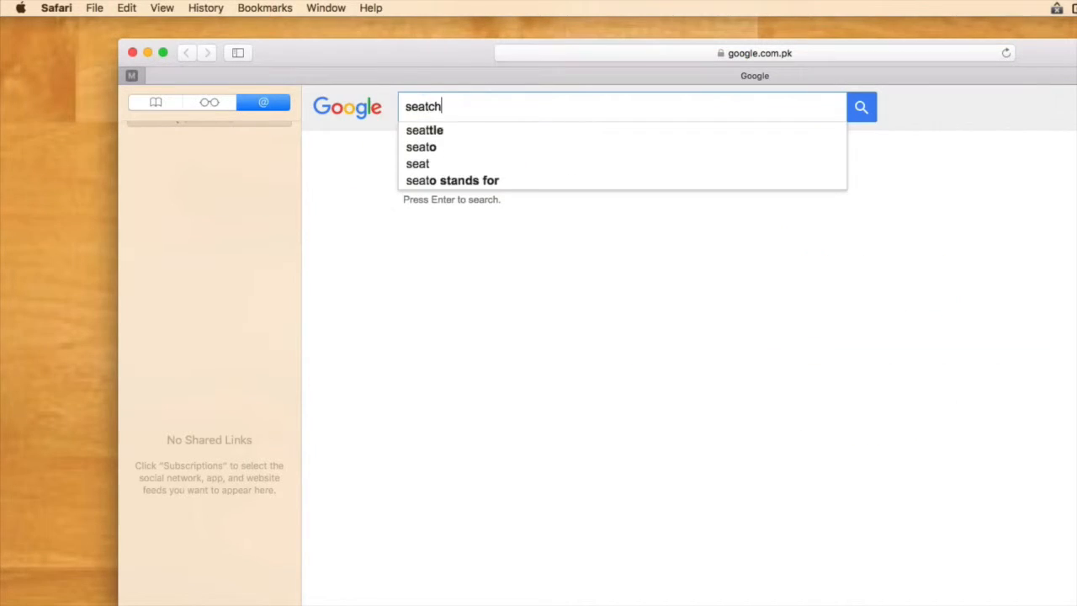
pyautogui.write('search')
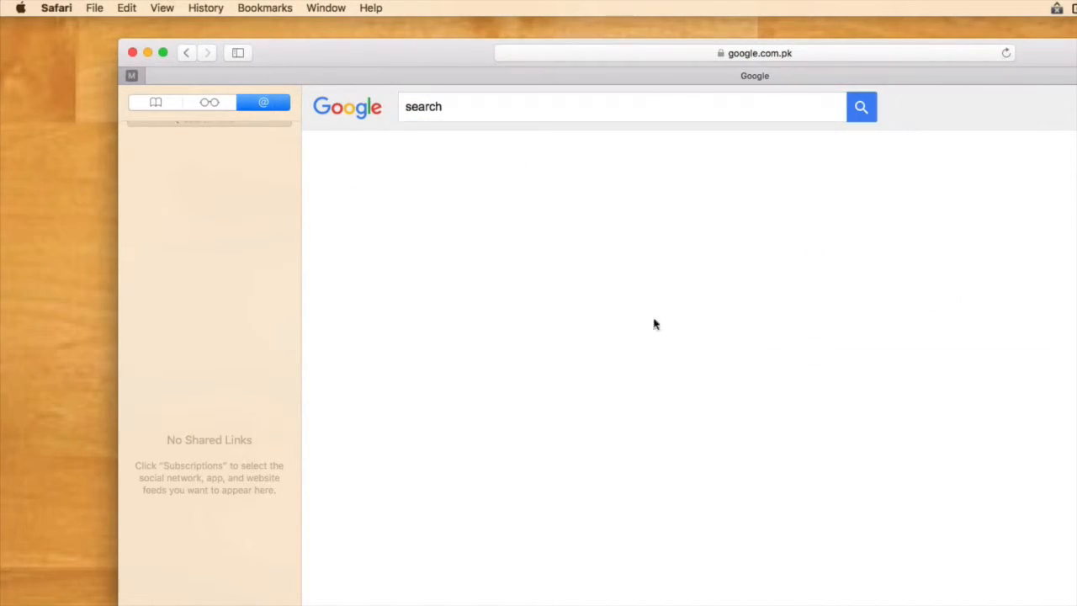
pyautogui.click(860, 106)
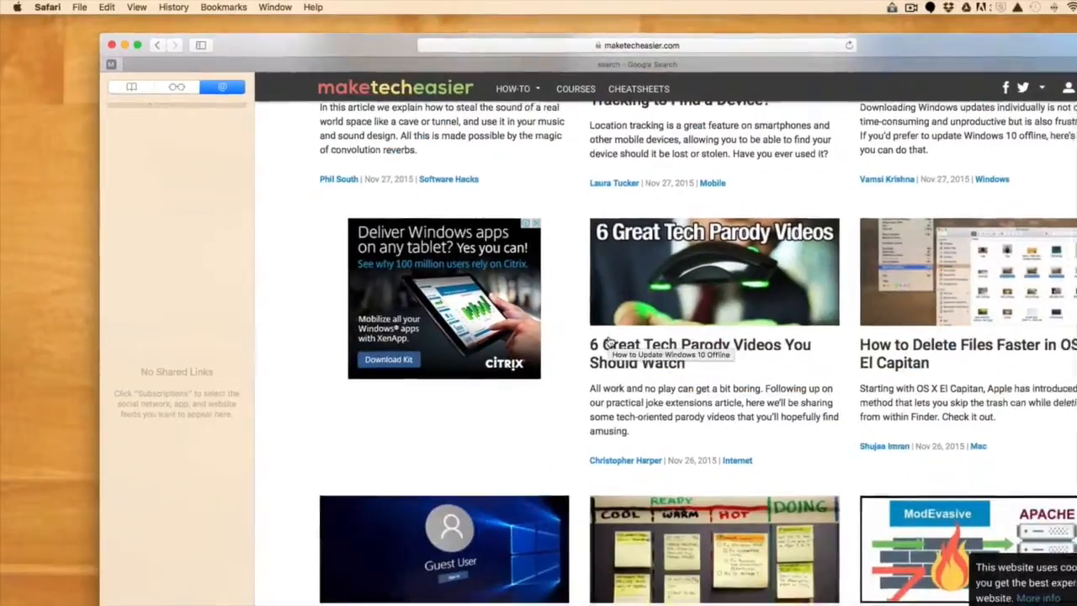
# Scroll the Make Tech Easier page and close the Safari window.
pyautogui.scroll(-3)
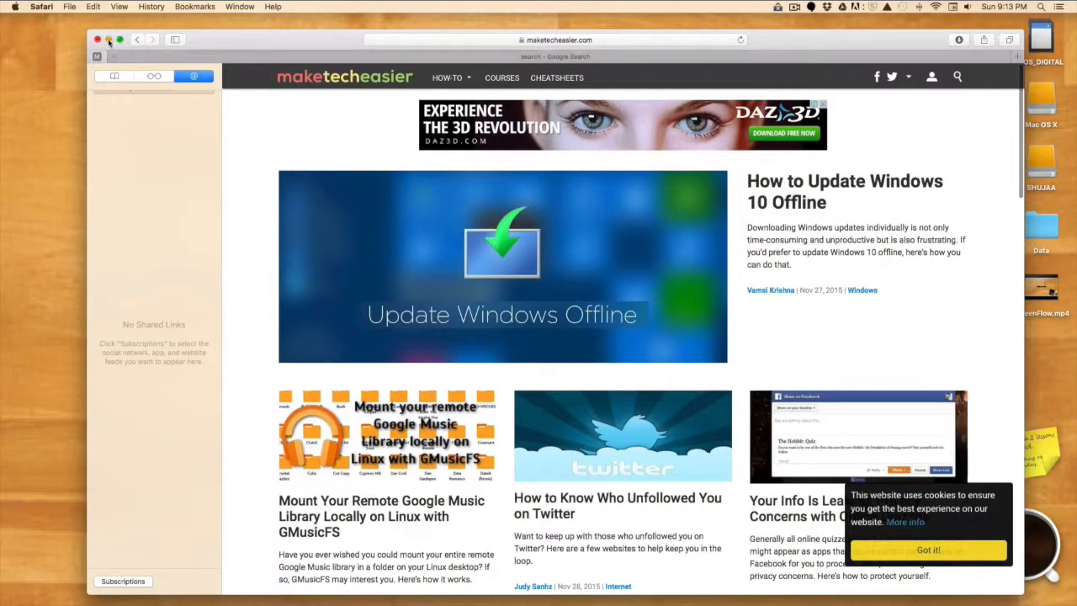
pyautogui.click(98, 40)
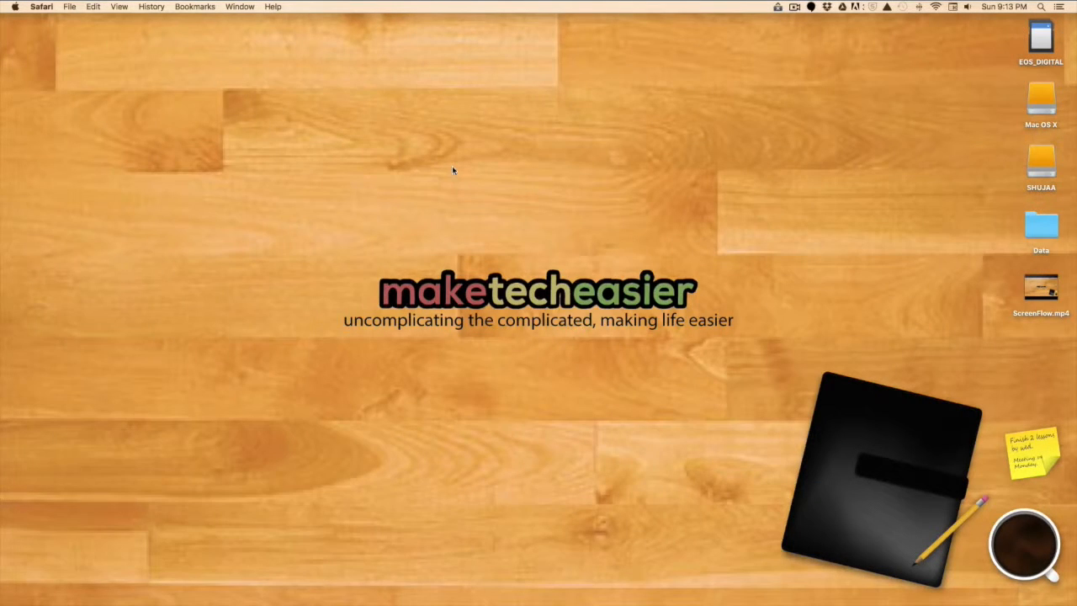
pyautogui.moveTo(563, 439)
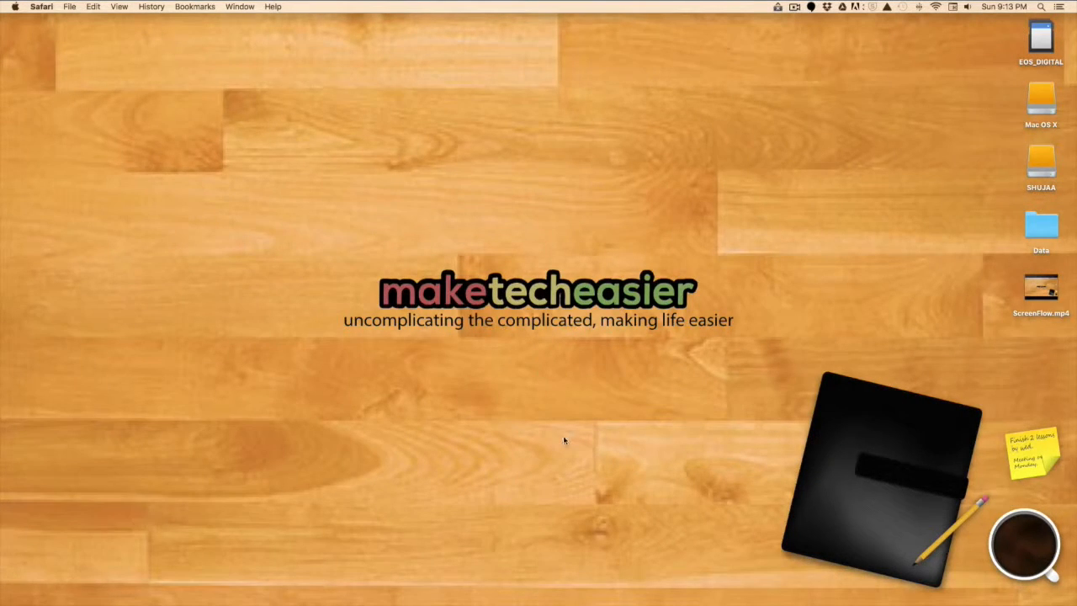
pyautogui.moveTo(671, 570)
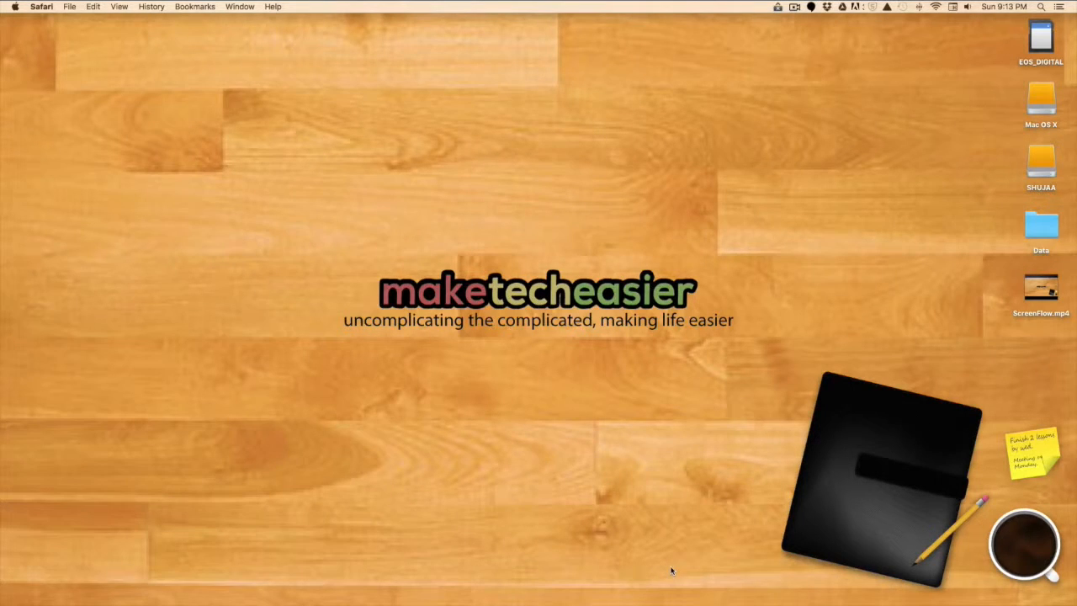